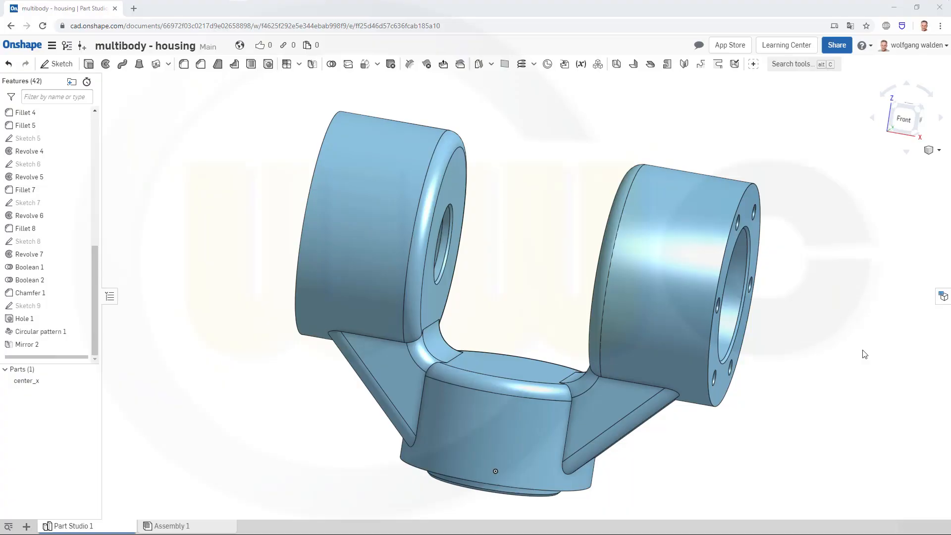
mouse_move(847, 368)
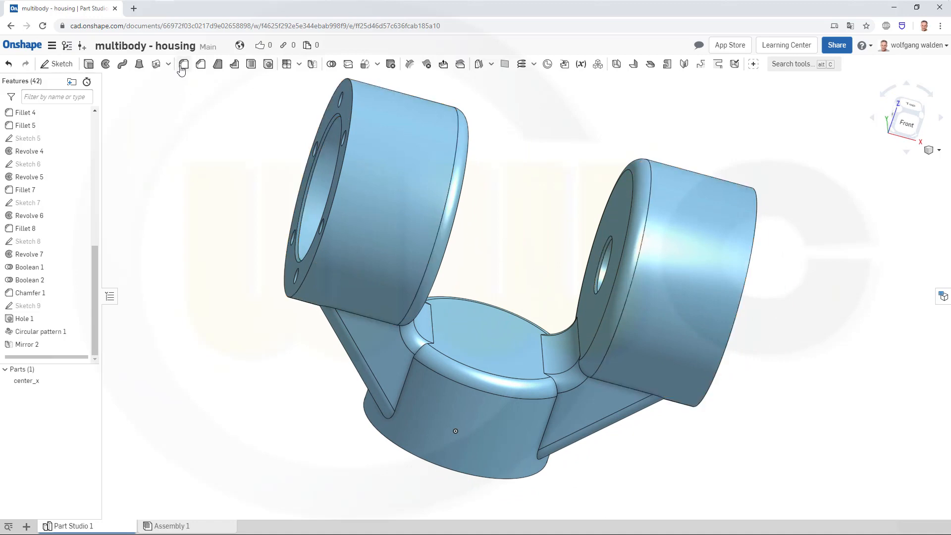
mouse_move(184, 63)
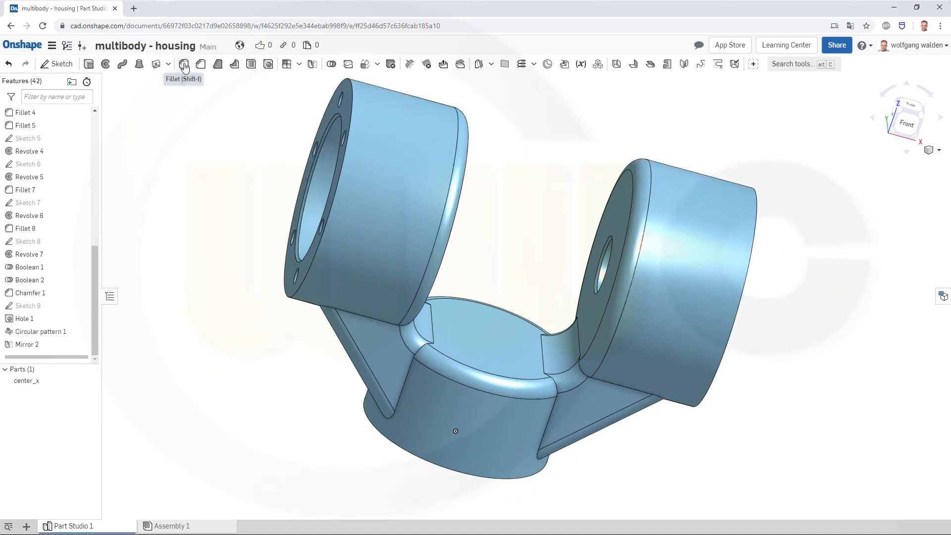
mouse_move(190, 214)
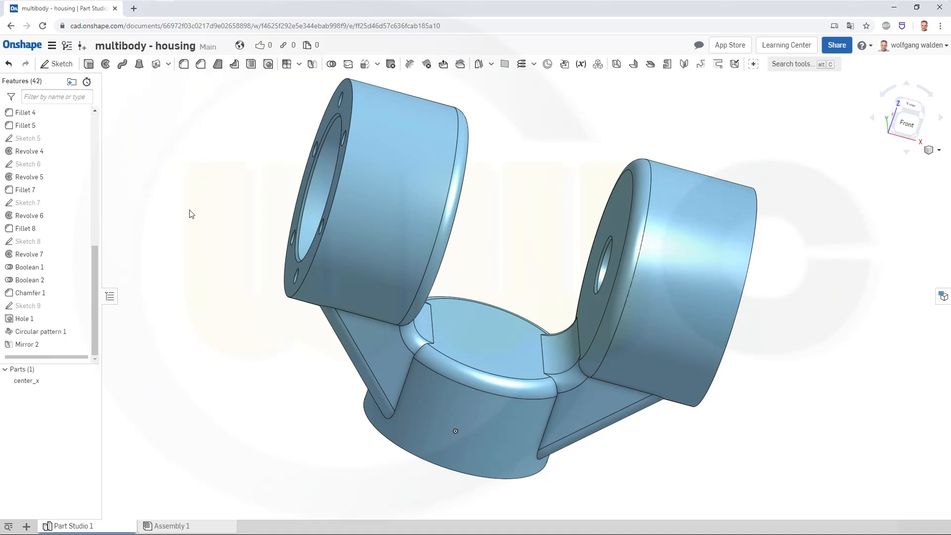
mouse_move(242, 293)
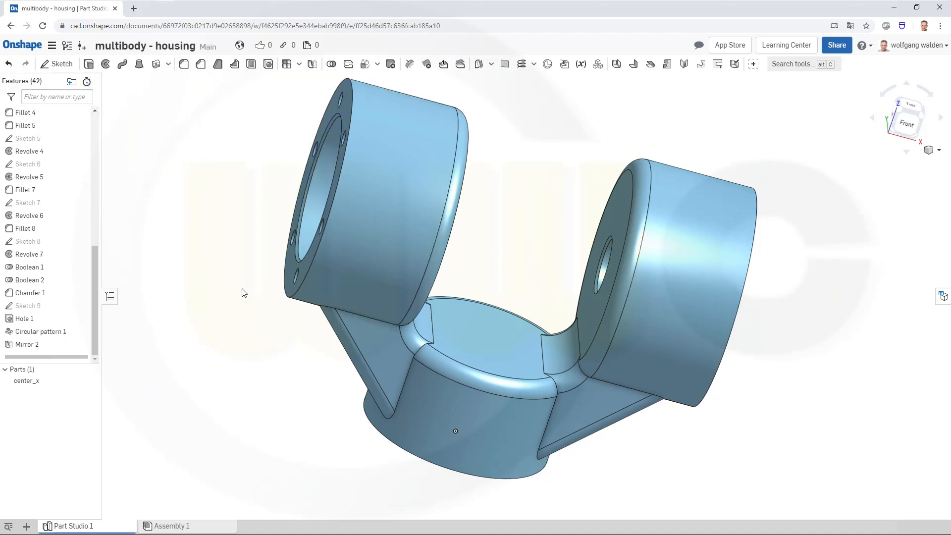
mouse_move(230, 159)
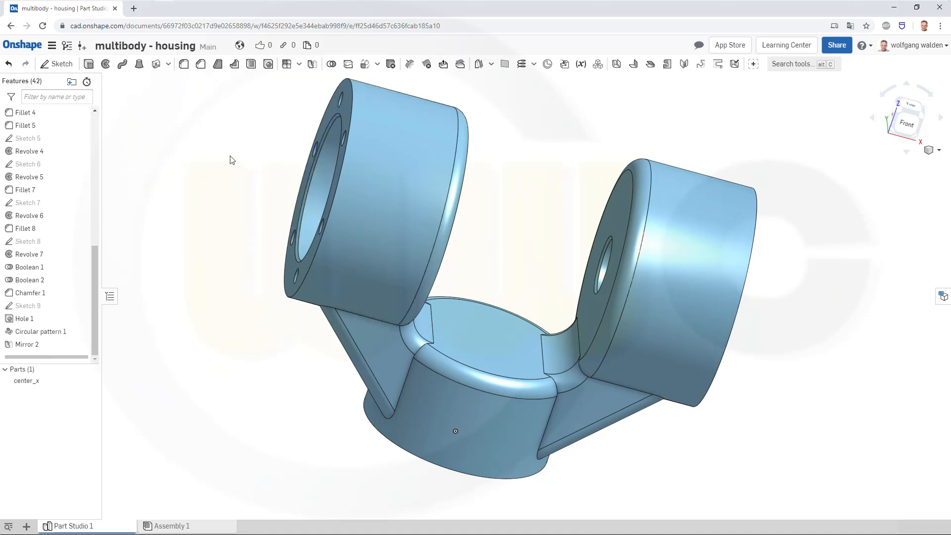
Try a variable fillet on a strut edge, then discard it unfinished.
click(185, 64)
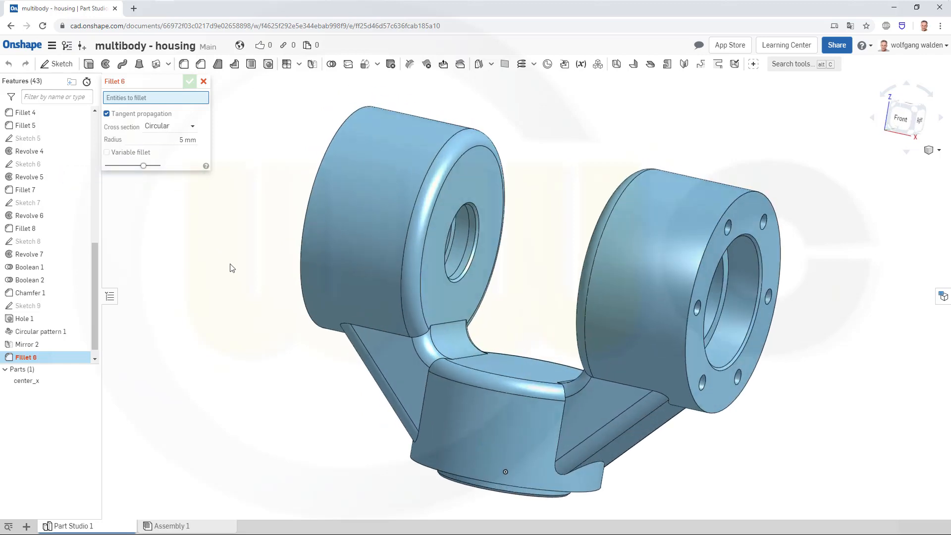
click(204, 80)
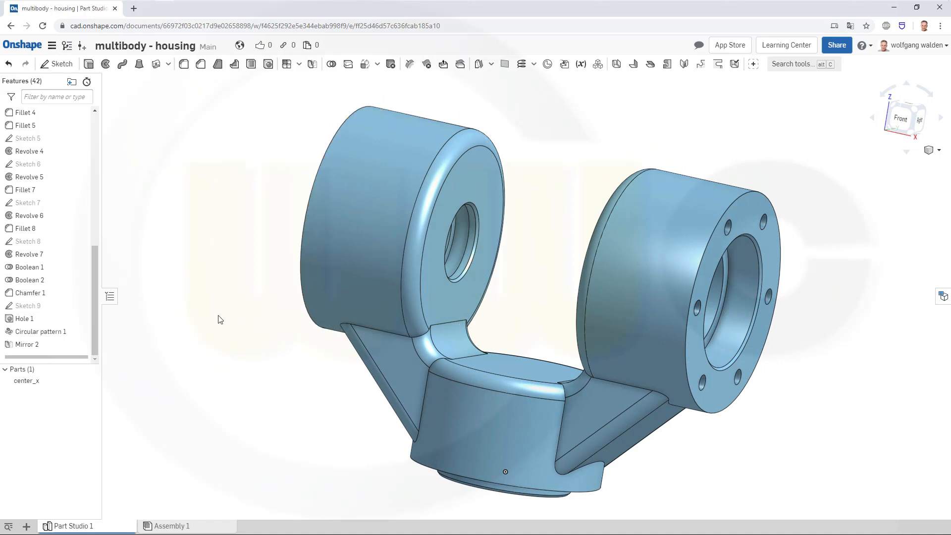
mouse_move(205, 324)
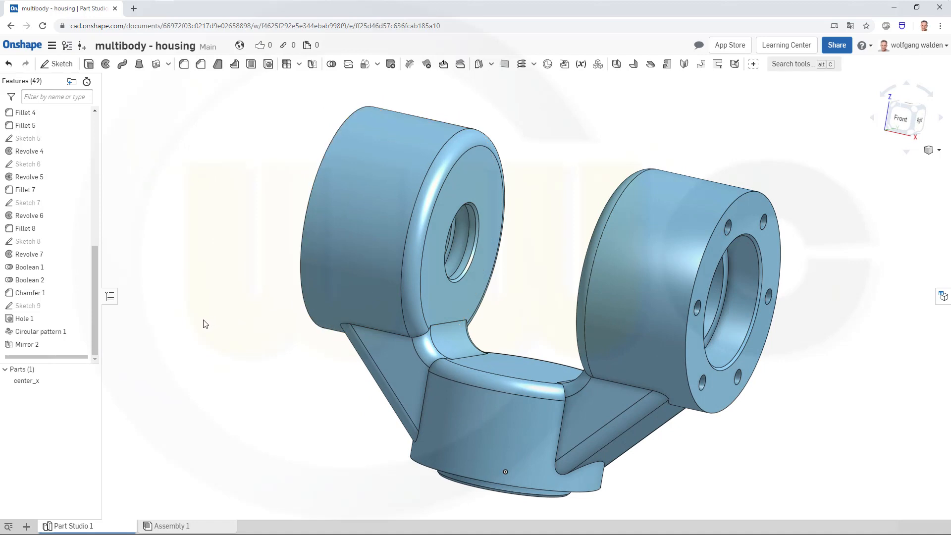
mouse_move(229, 328)
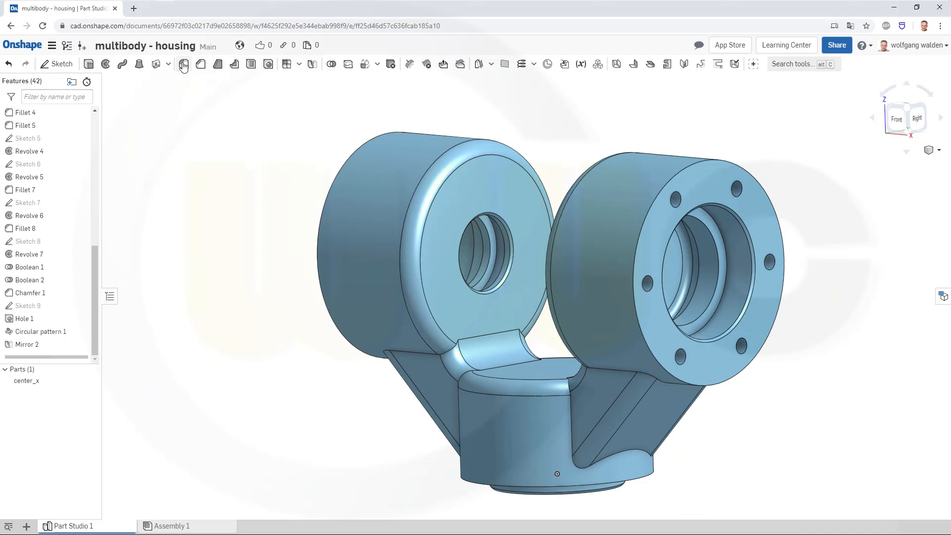
click(183, 64)
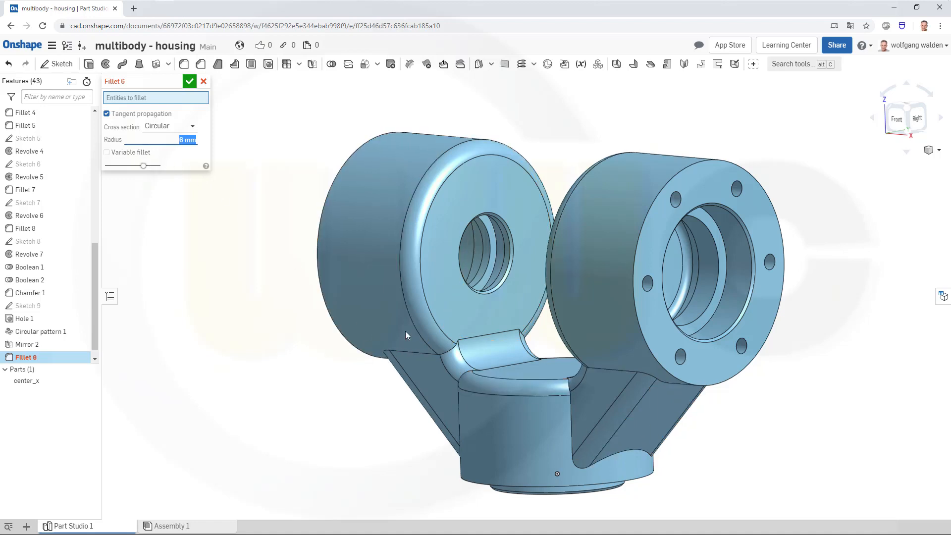
click(569, 415)
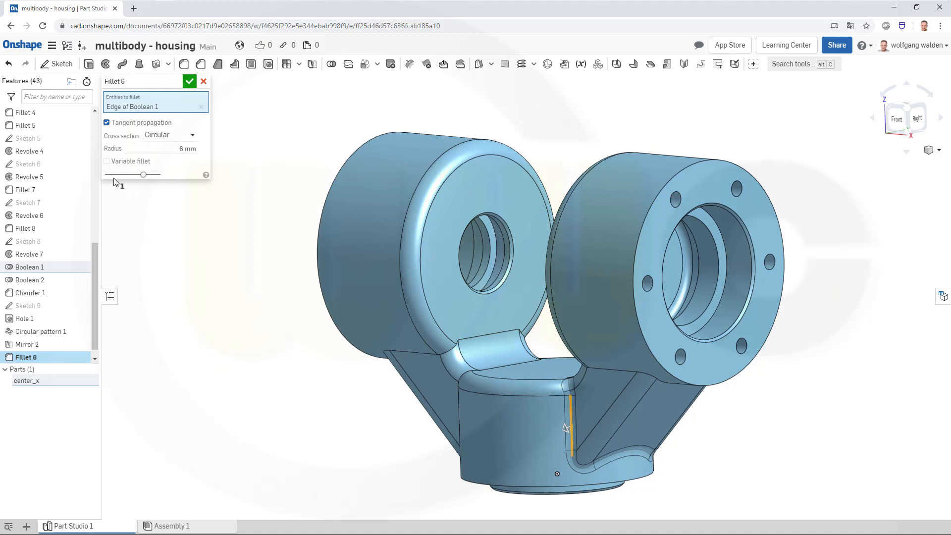
click(107, 161)
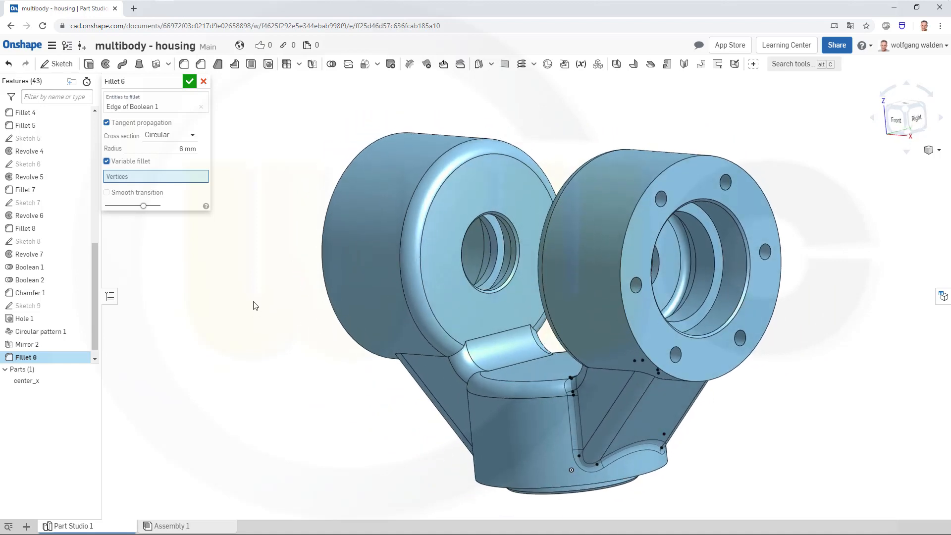
mouse_move(595, 444)
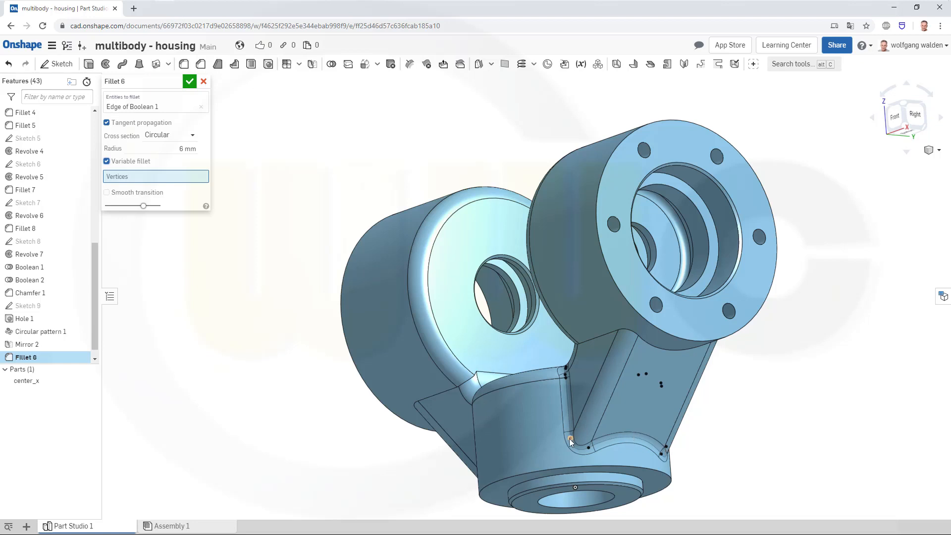
mouse_move(574, 388)
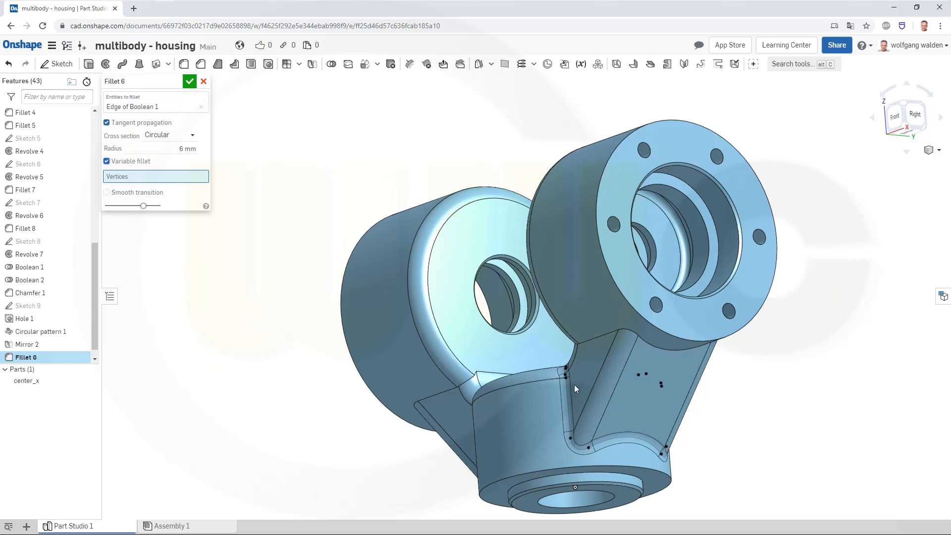
mouse_move(622, 426)
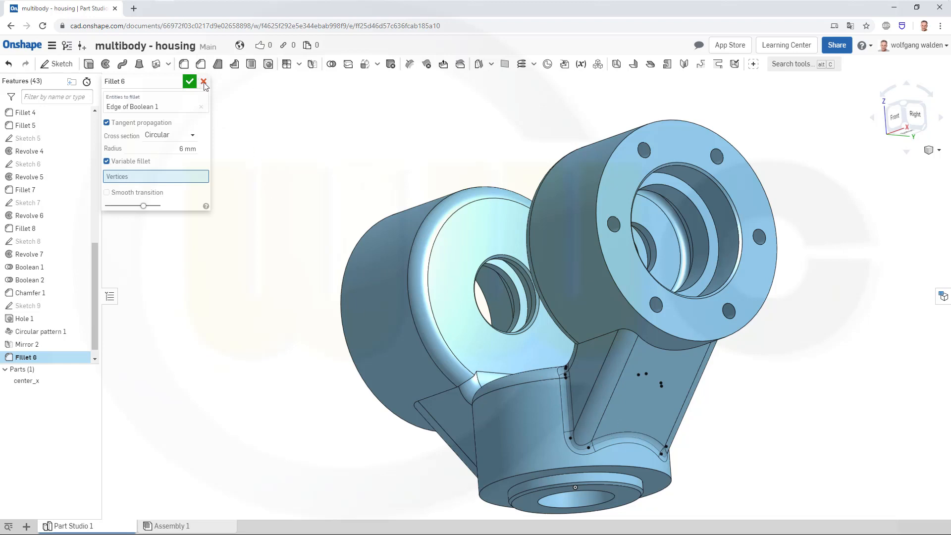
click(204, 81)
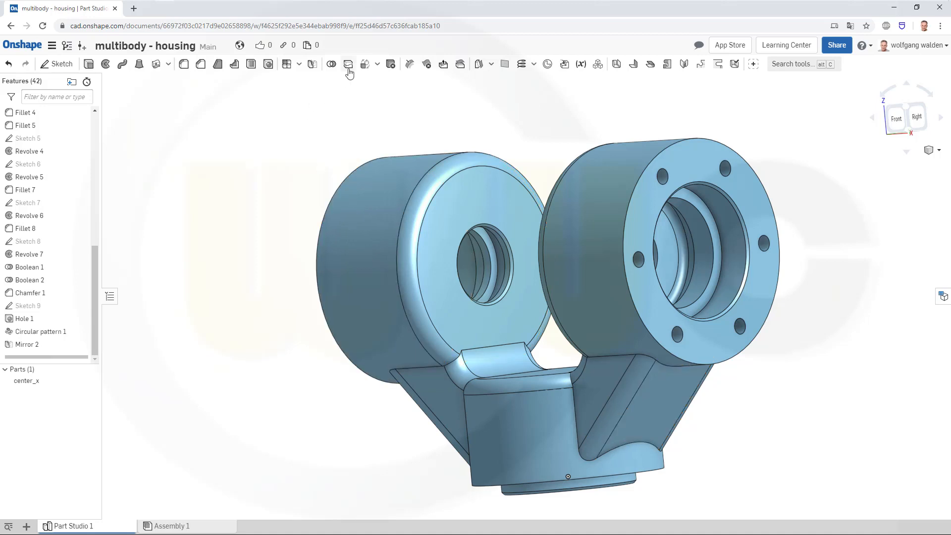
Split the Extrude 1 and Mirror 1 faces with the Front plane as Split 1.
click(348, 63)
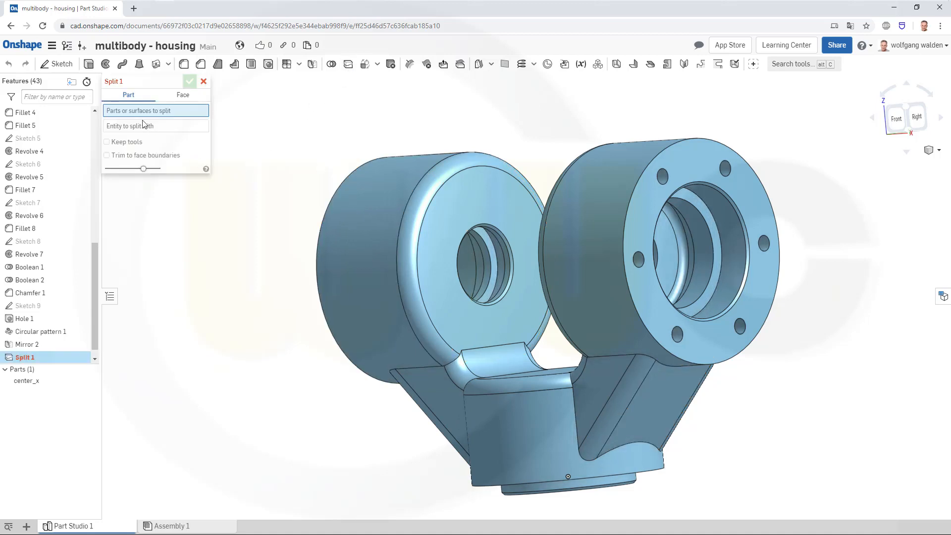
click(182, 95)
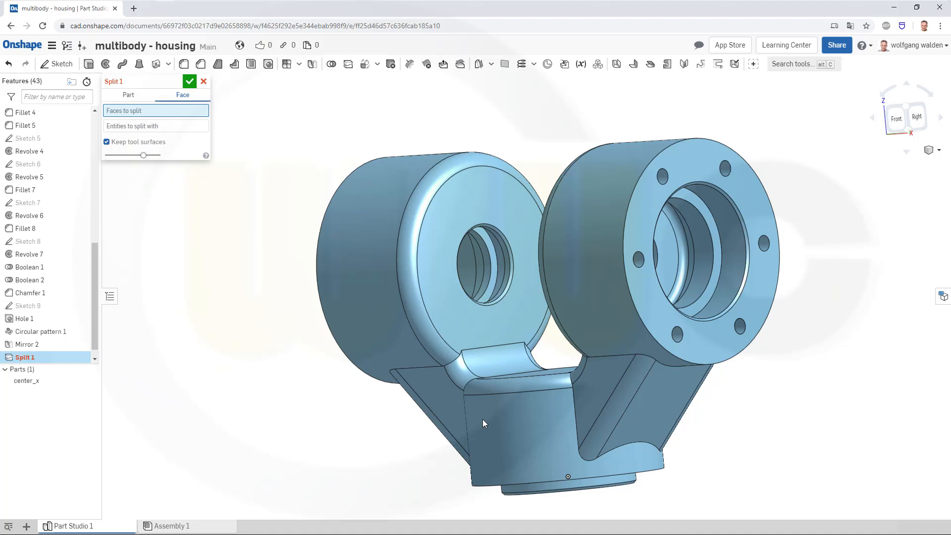
click(654, 412)
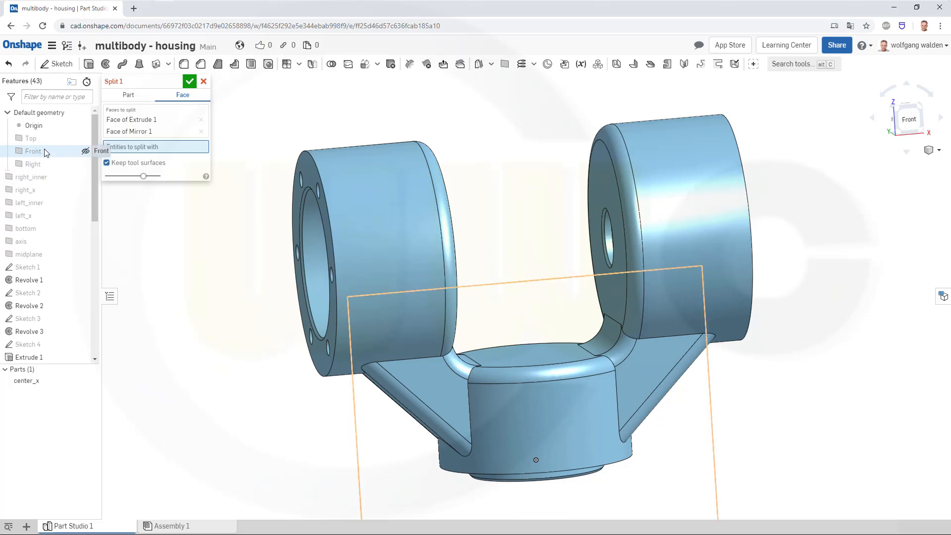
click(34, 151)
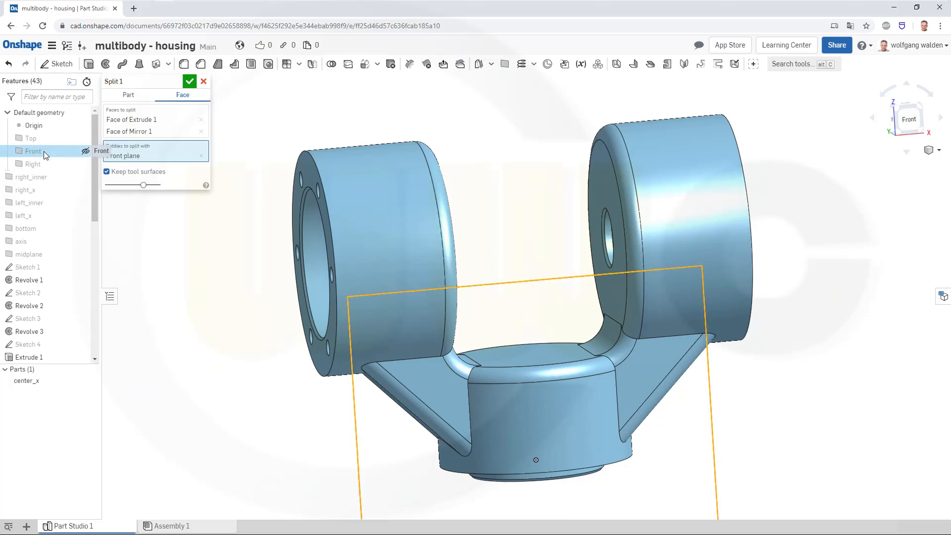
click(190, 81)
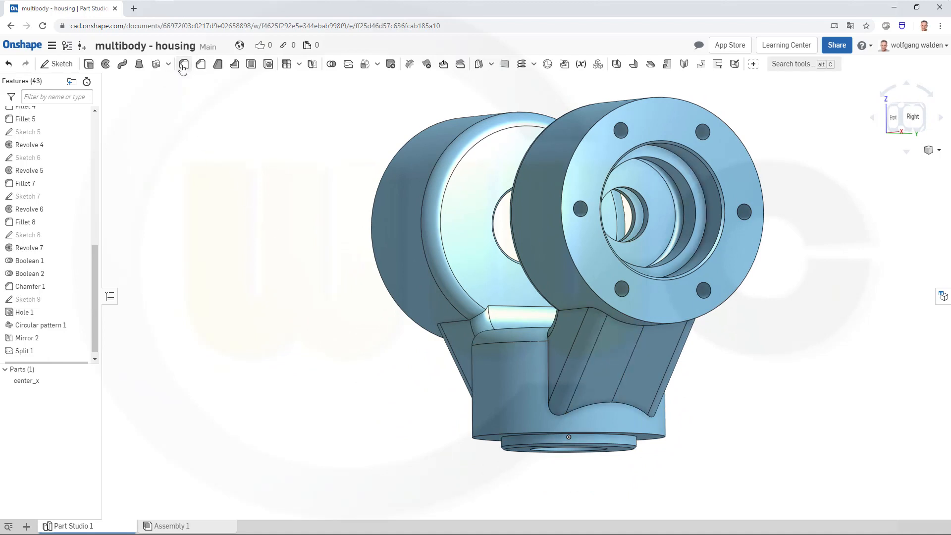
Begin a variable fillet on the first strut edge and add its opposite end vertex.
click(183, 65)
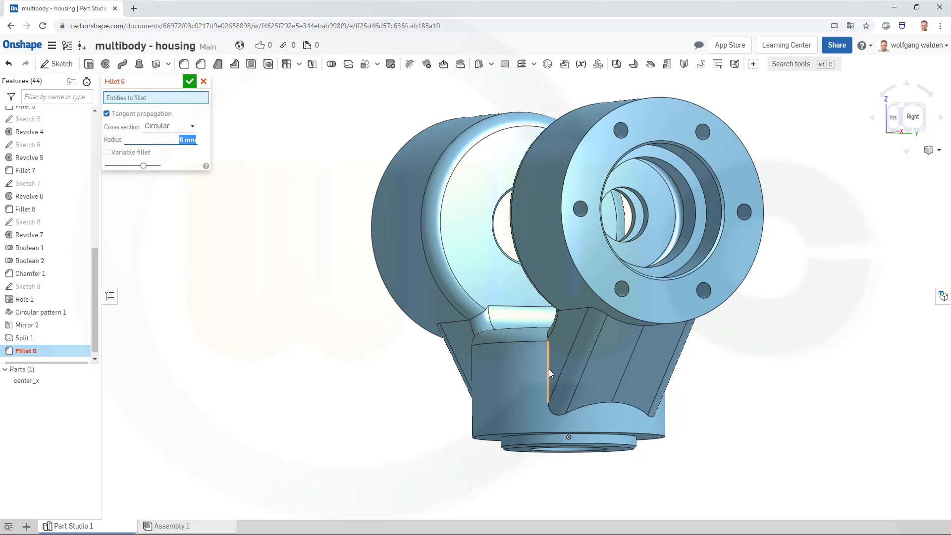
click(549, 370)
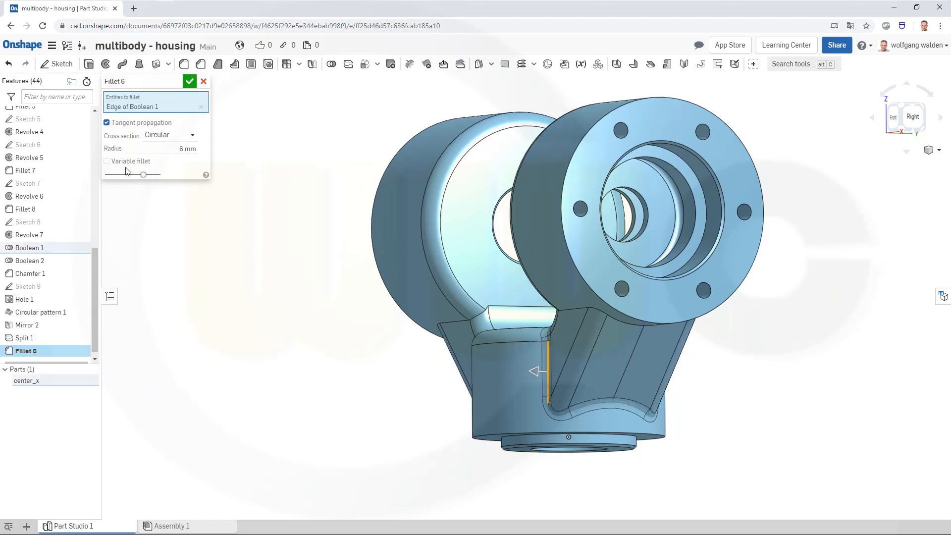
click(107, 160)
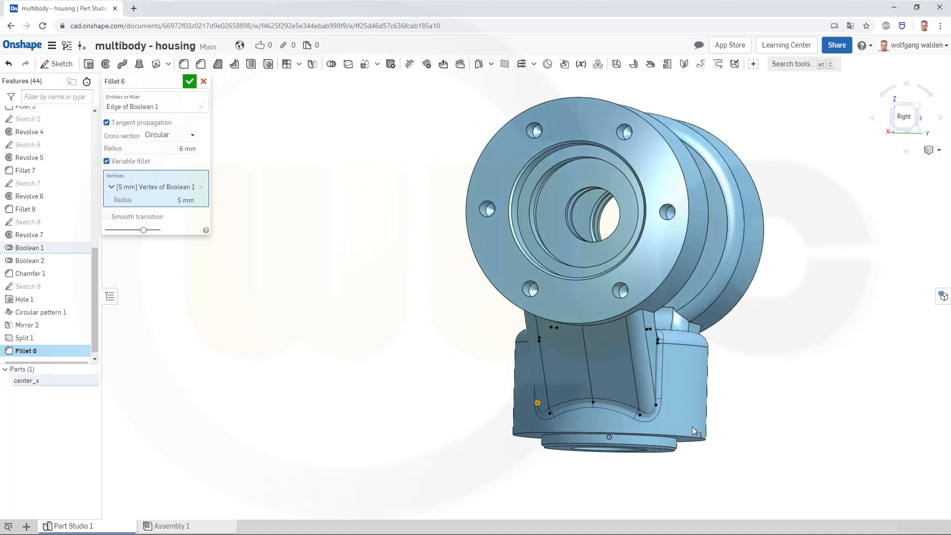
click(654, 404)
text(6)
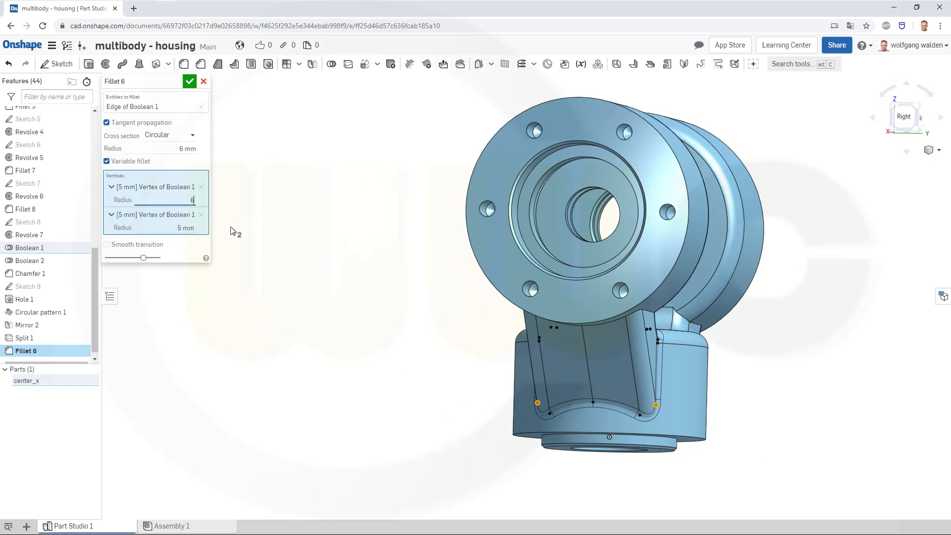
Set the second end to 6 mm, enable smooth transition and accept Fillet 6.
triple_click(185, 228)
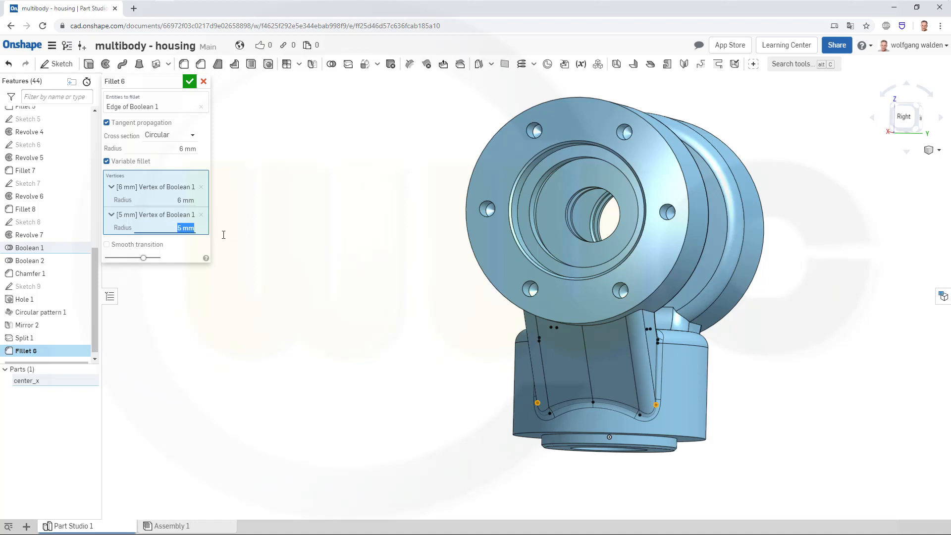
text(6)
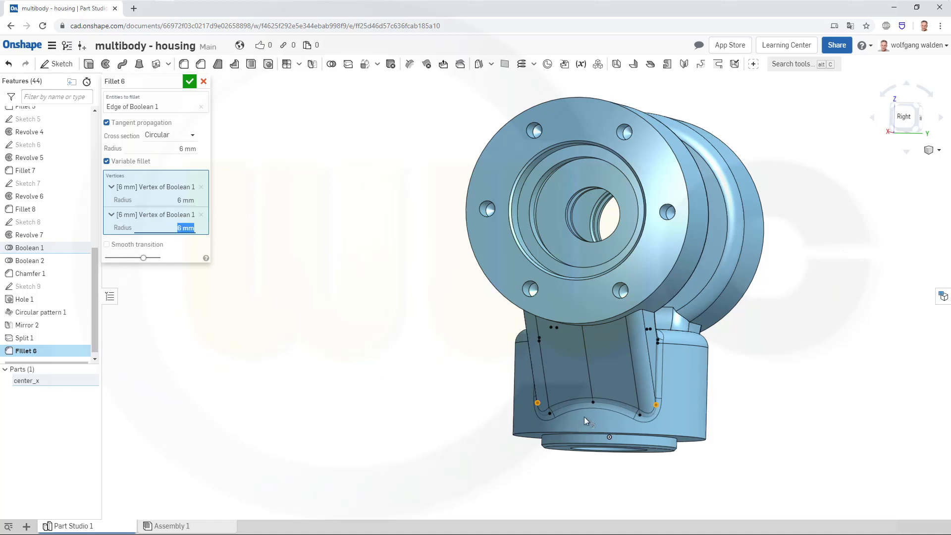
click(592, 401)
text(20)
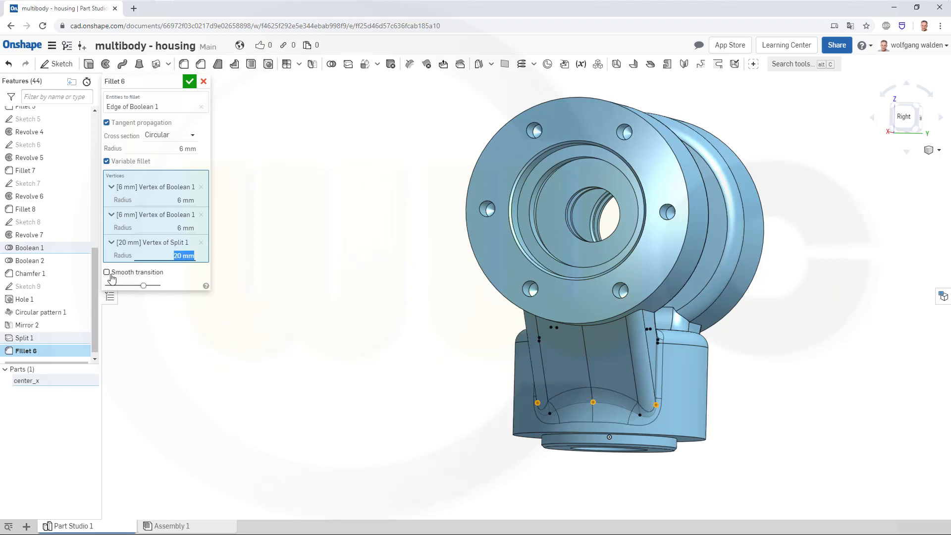
click(106, 272)
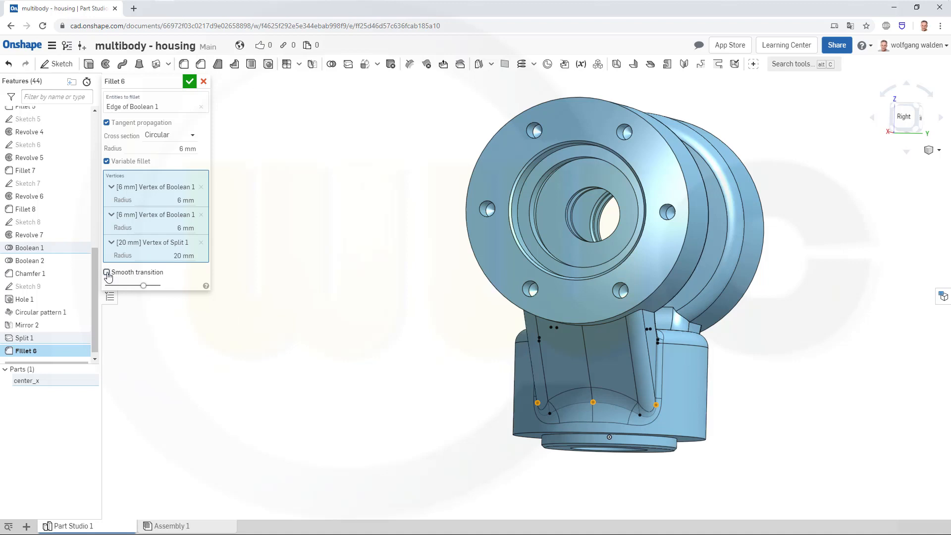
click(106, 272)
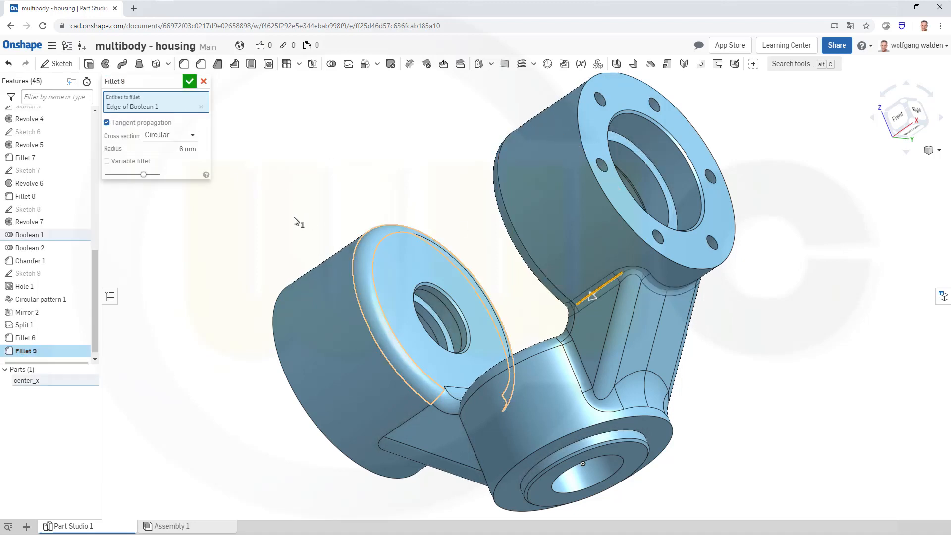
Create Fillet 9 on the second strut edge: 6 mm end vertices, 20 mm at the split vertex.
click(107, 160)
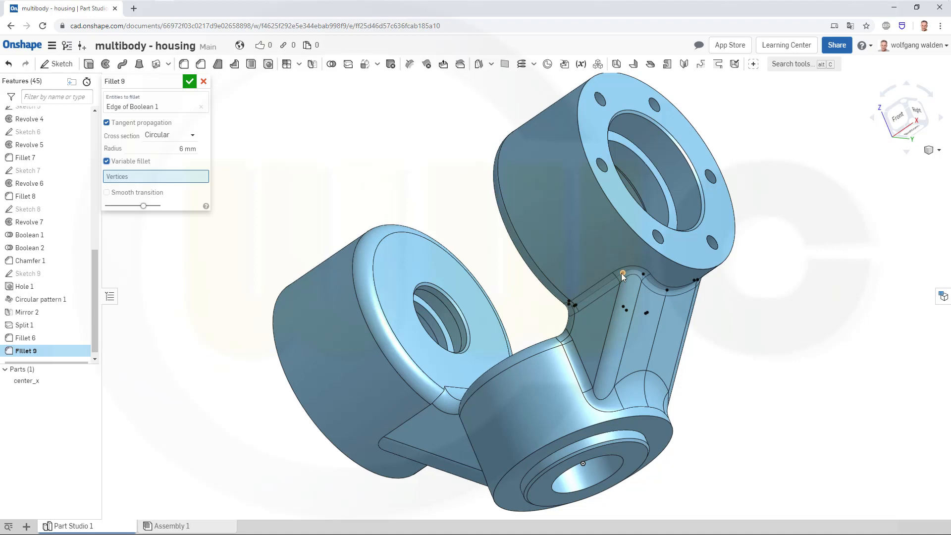
click(622, 272)
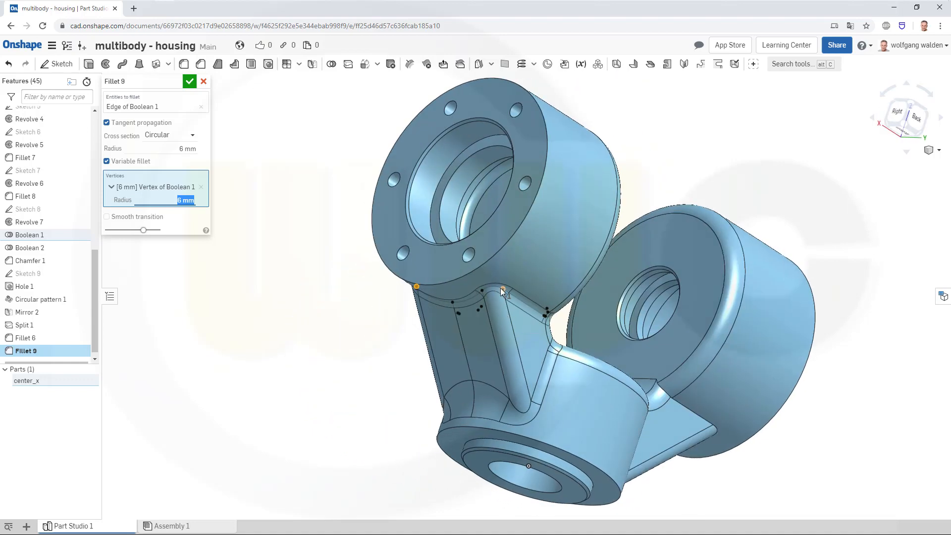
click(502, 289)
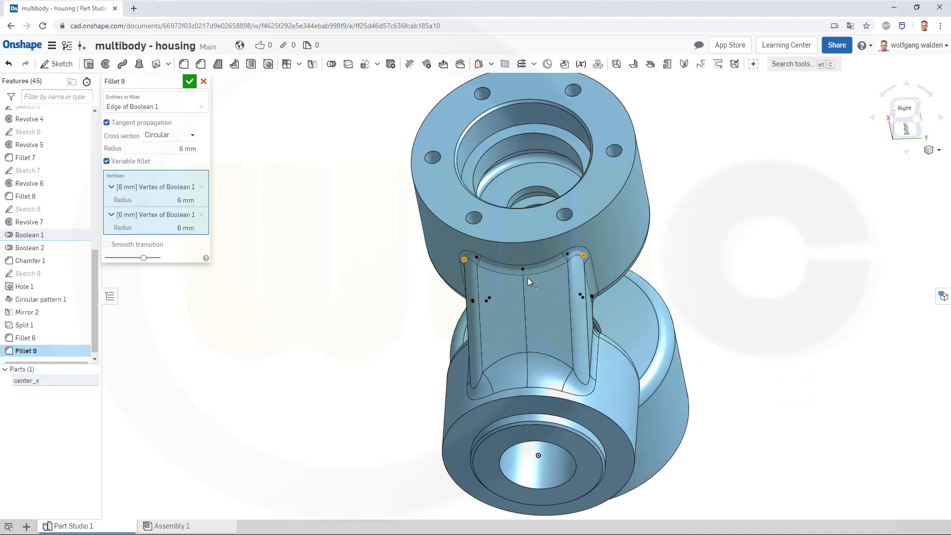
click(522, 268)
text(20)
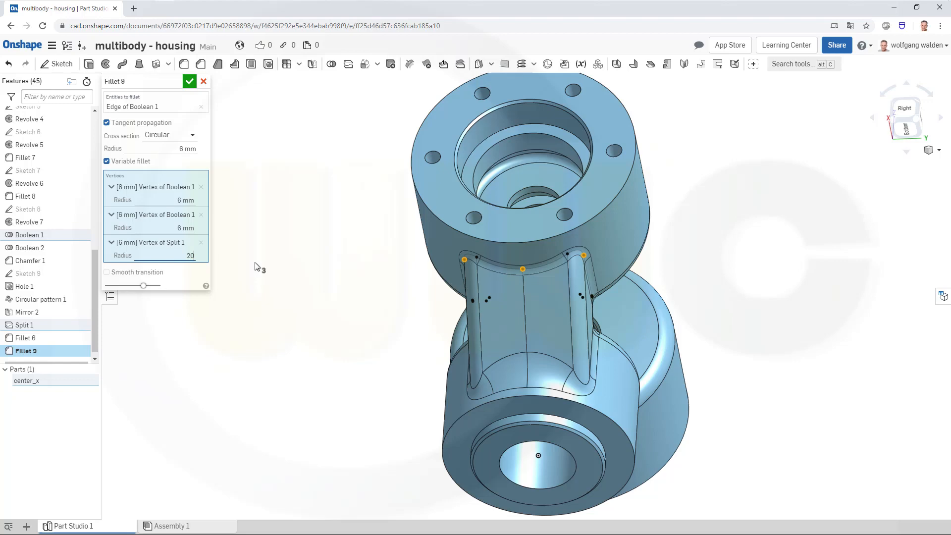
click(189, 81)
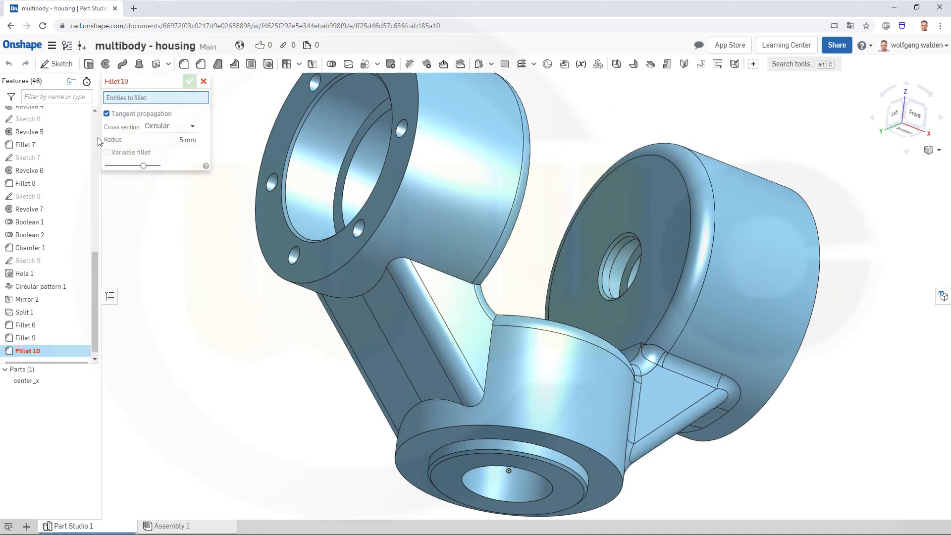
Make Fillet 10 variable on the third strut edge with the split vertex at 20 mm.
click(106, 153)
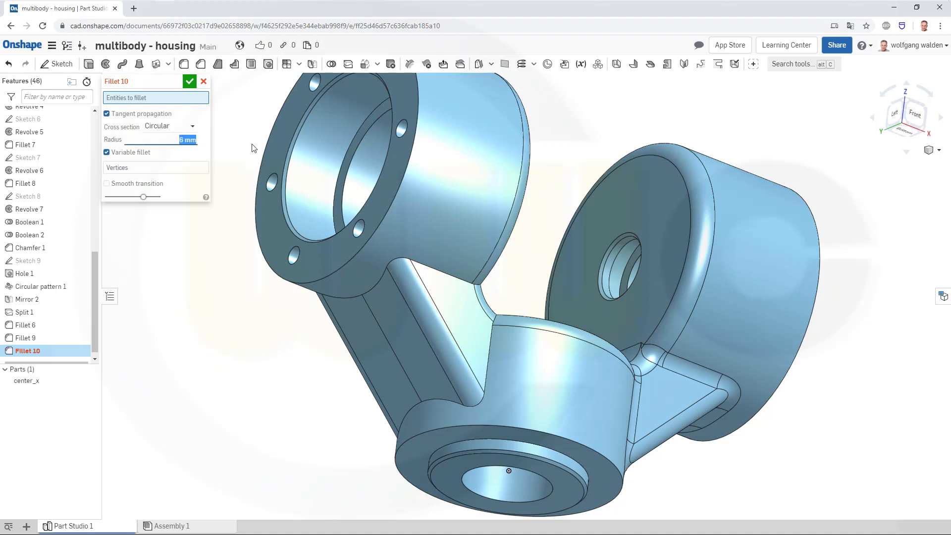
click(443, 263)
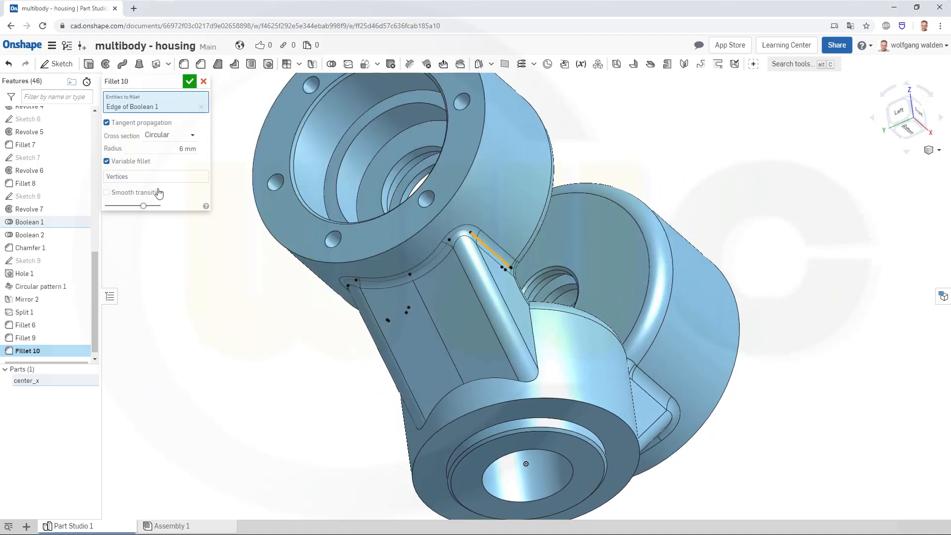
click(155, 176)
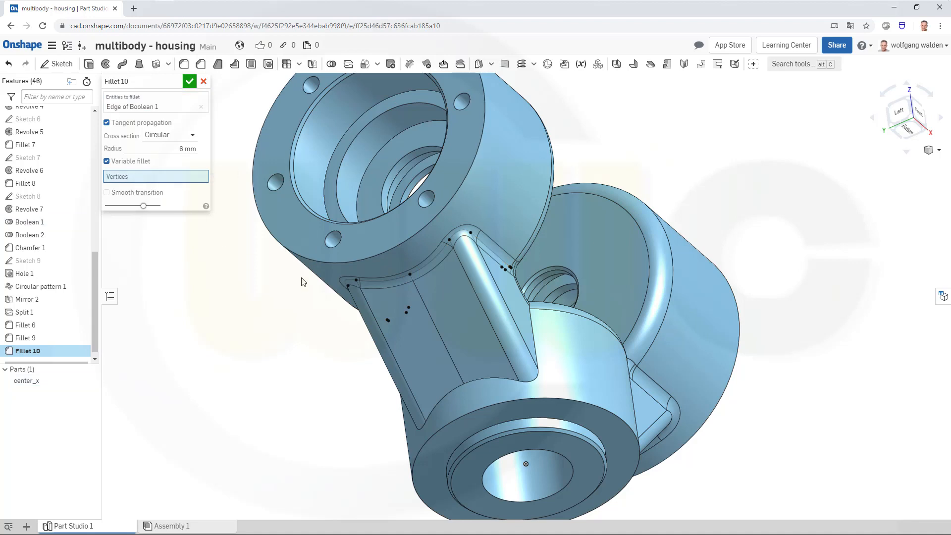
click(409, 274)
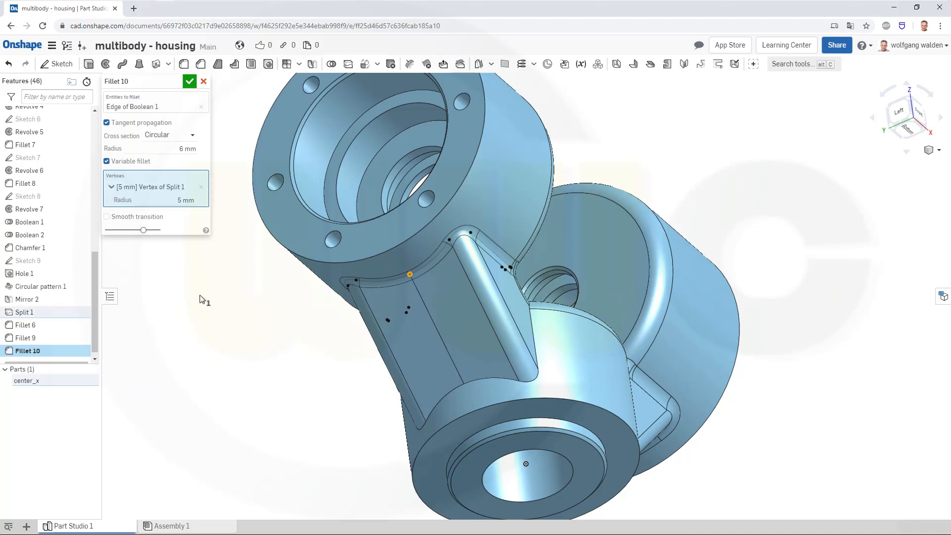
triple_click(179, 199)
text(20)
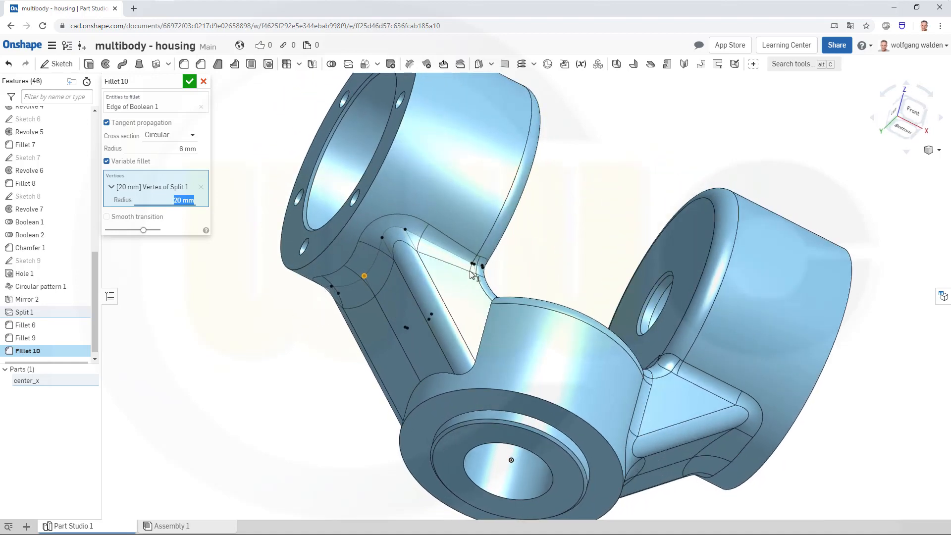
mouse_move(406, 234)
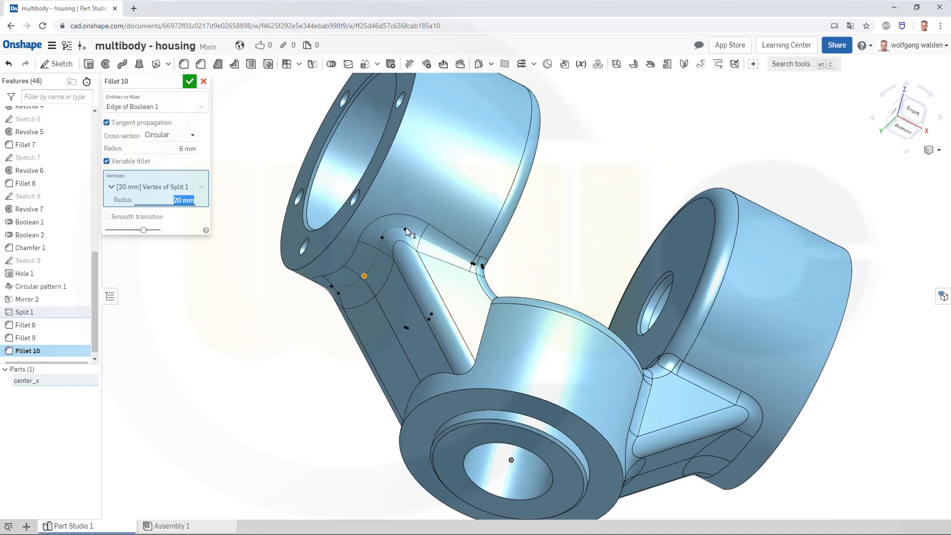
Set both end vertices to 6 mm and accept Fillet 10.
click(405, 231)
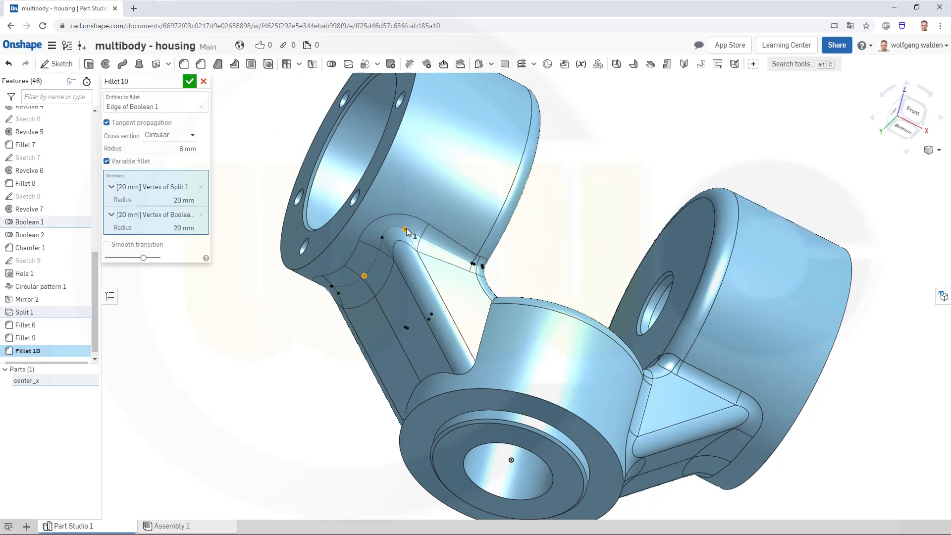
triple_click(183, 228)
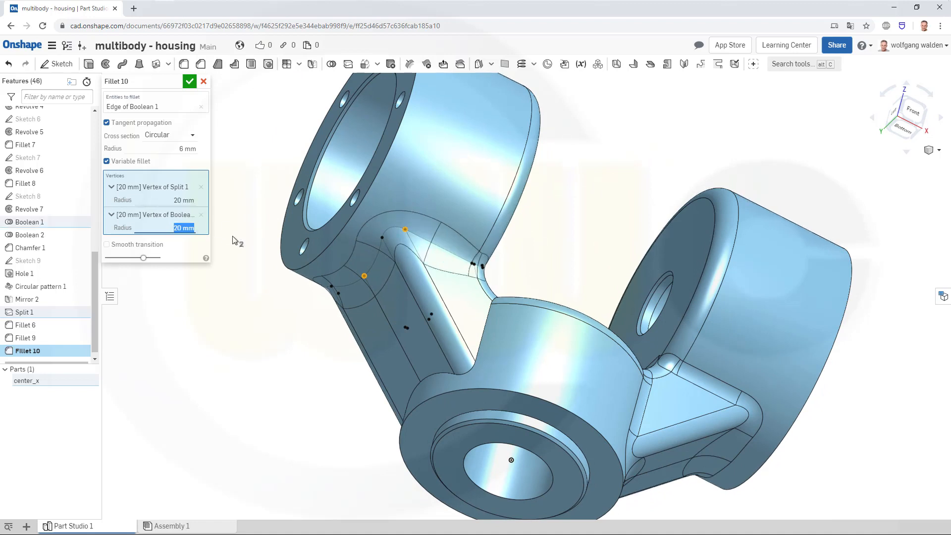
text(6 mm)
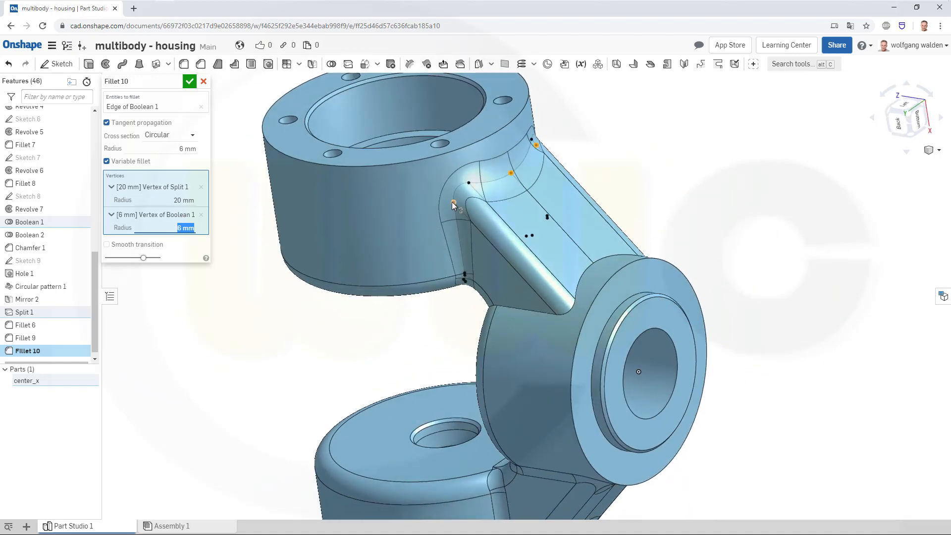
click(453, 202)
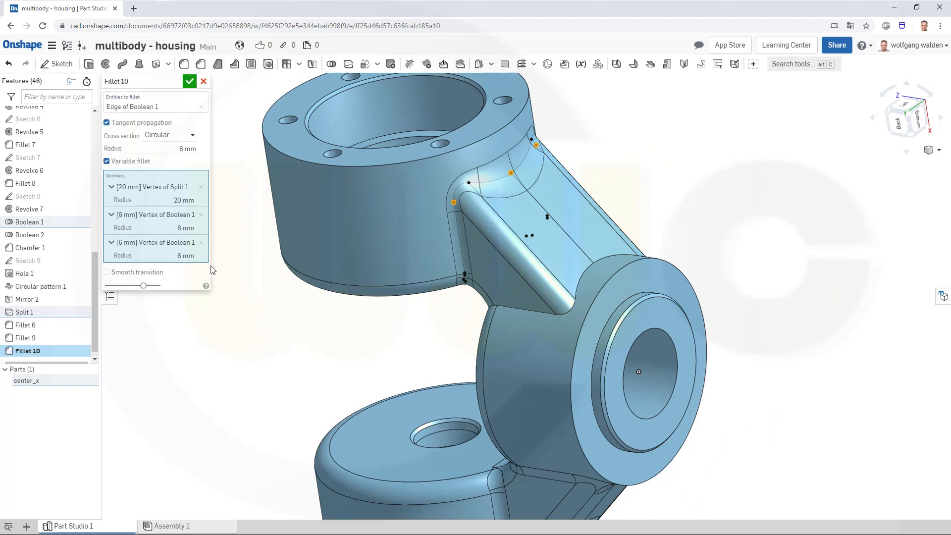
click(189, 80)
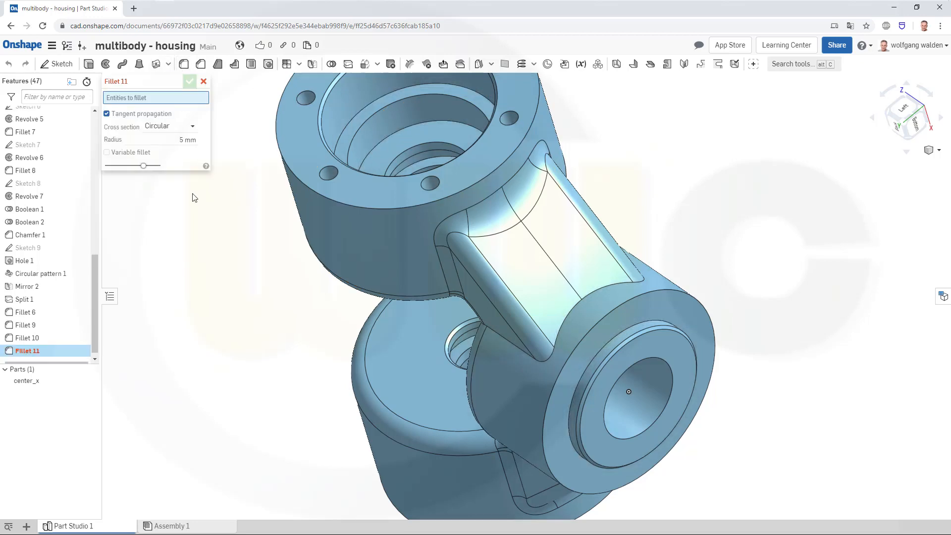
mouse_move(175, 138)
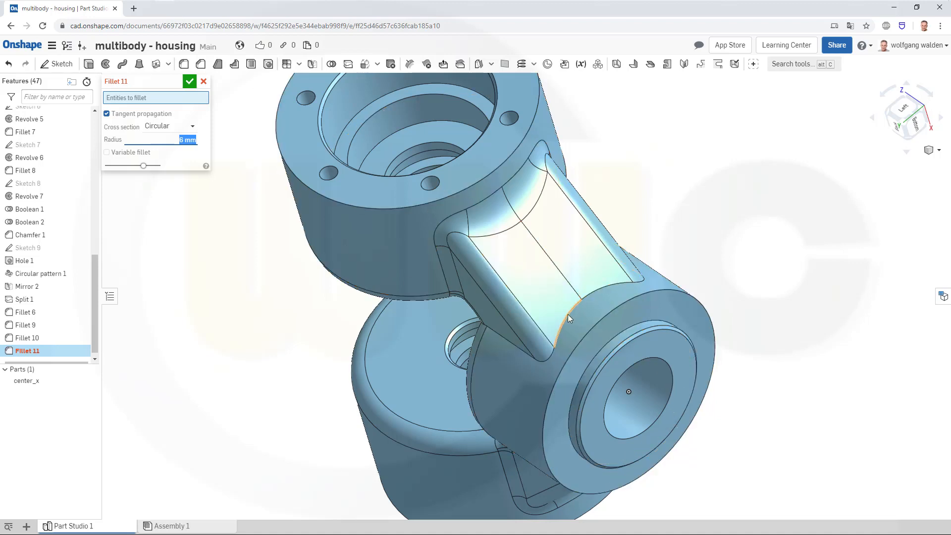
Create Fillet 11 on the fourth strut edge: 6 mm ends, 20 mm at the split vertex.
click(561, 315)
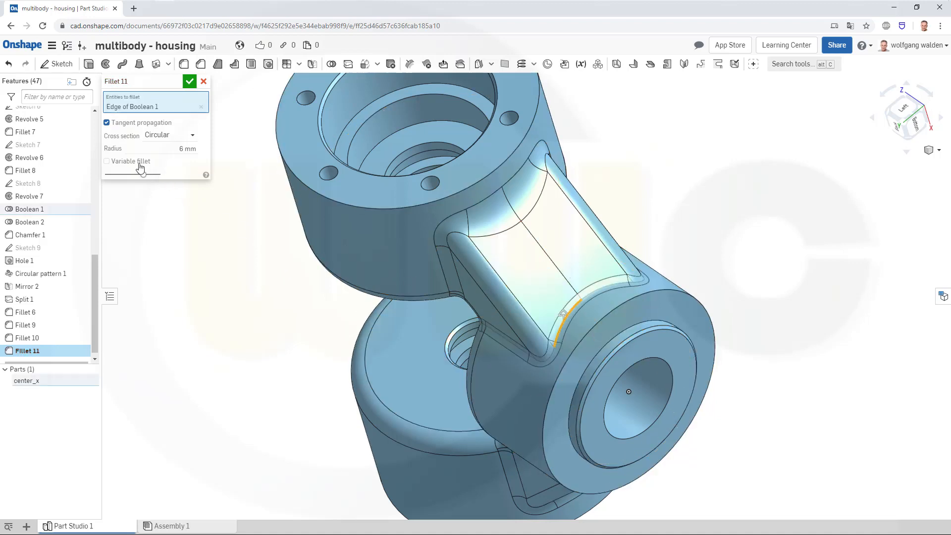
click(107, 160)
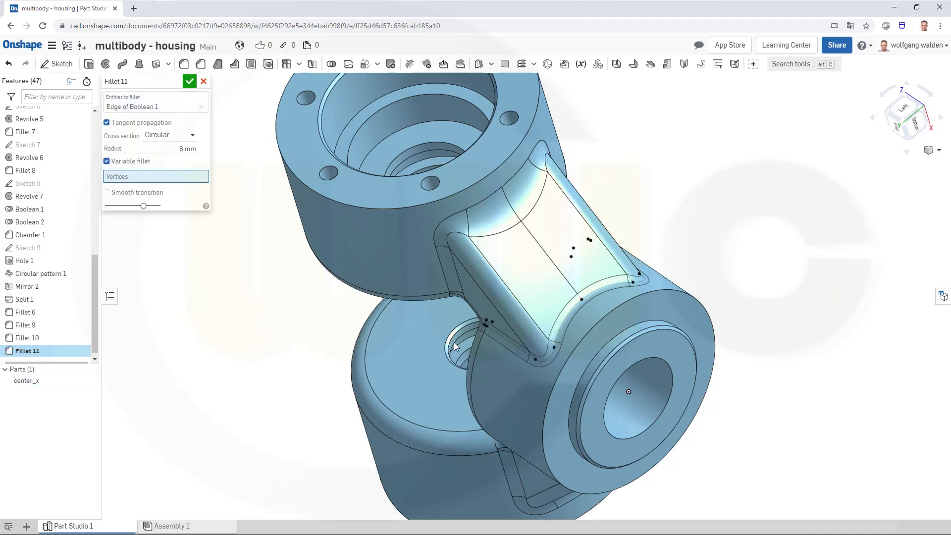
click(534, 359)
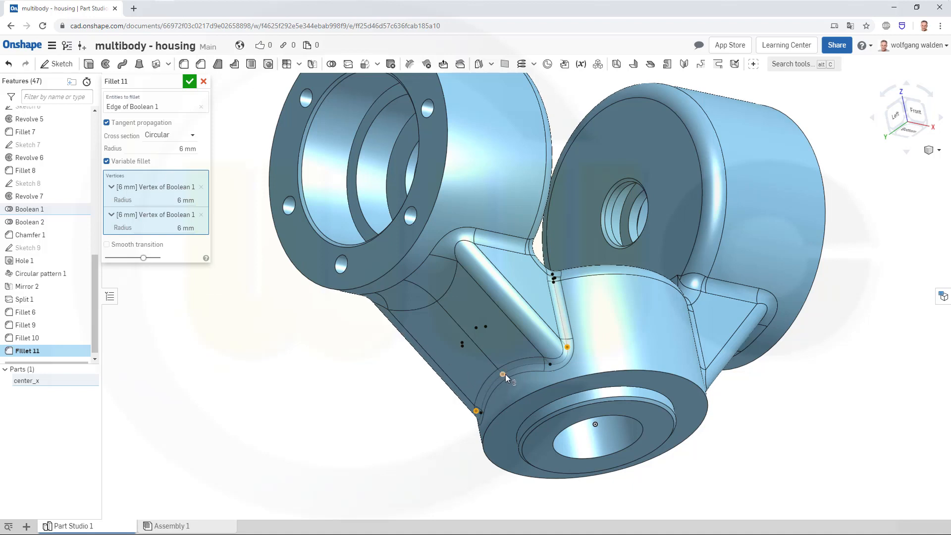
click(502, 375)
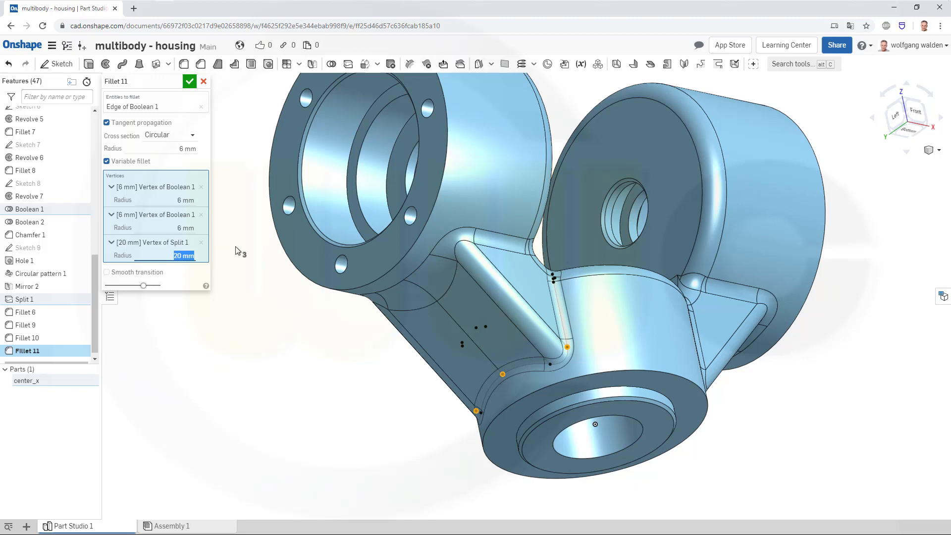
click(189, 80)
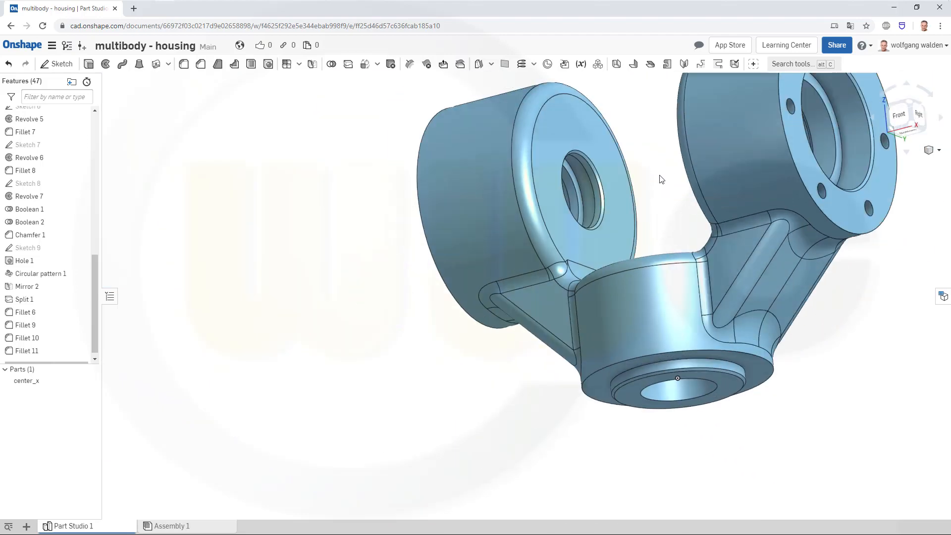
scroll(up, 3)
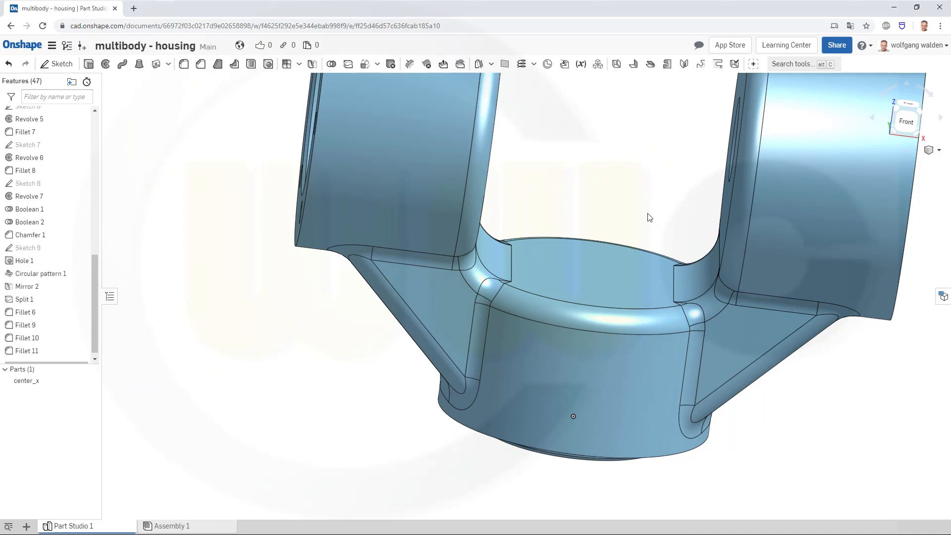
mouse_move(646, 201)
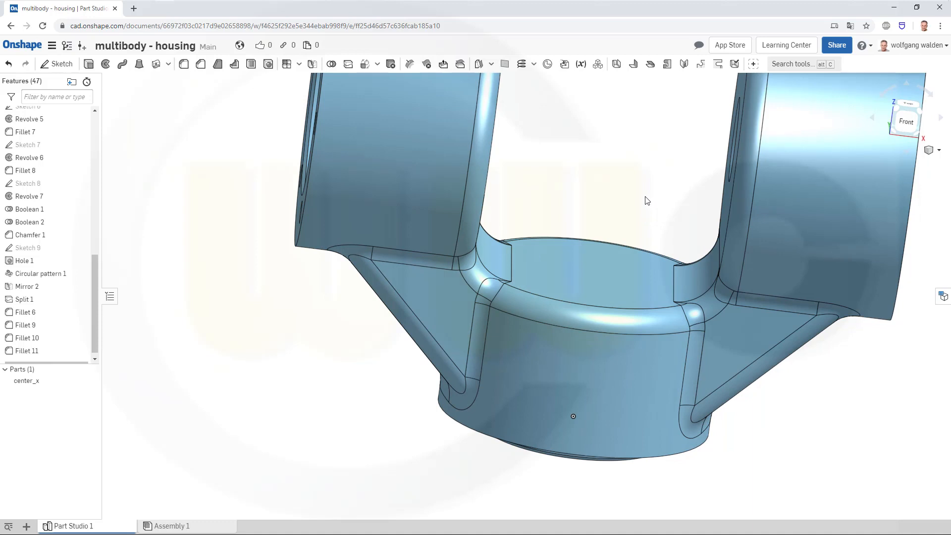